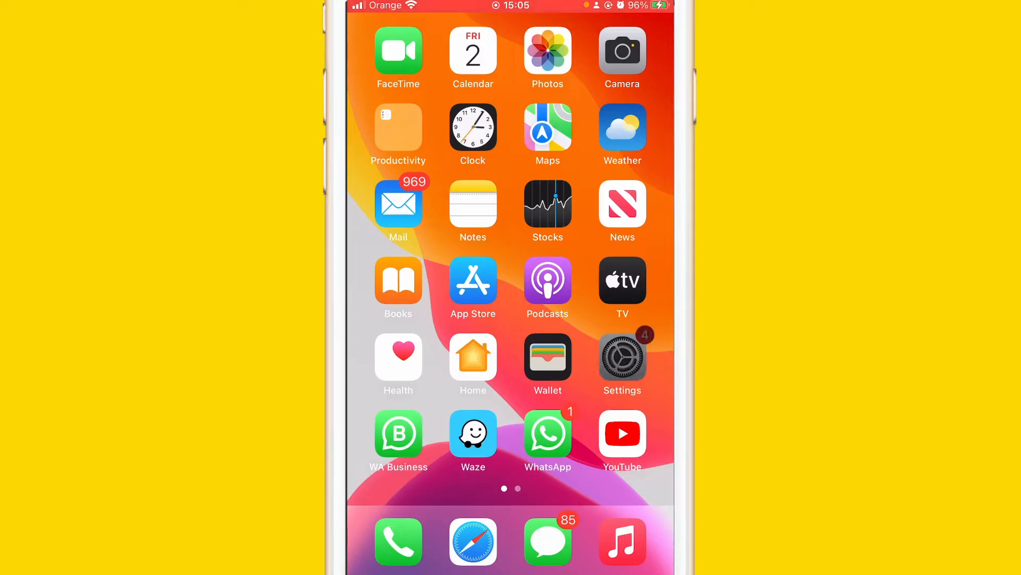
Launch Settings from the home screen and reach the General settings page.
left_click(622, 356)
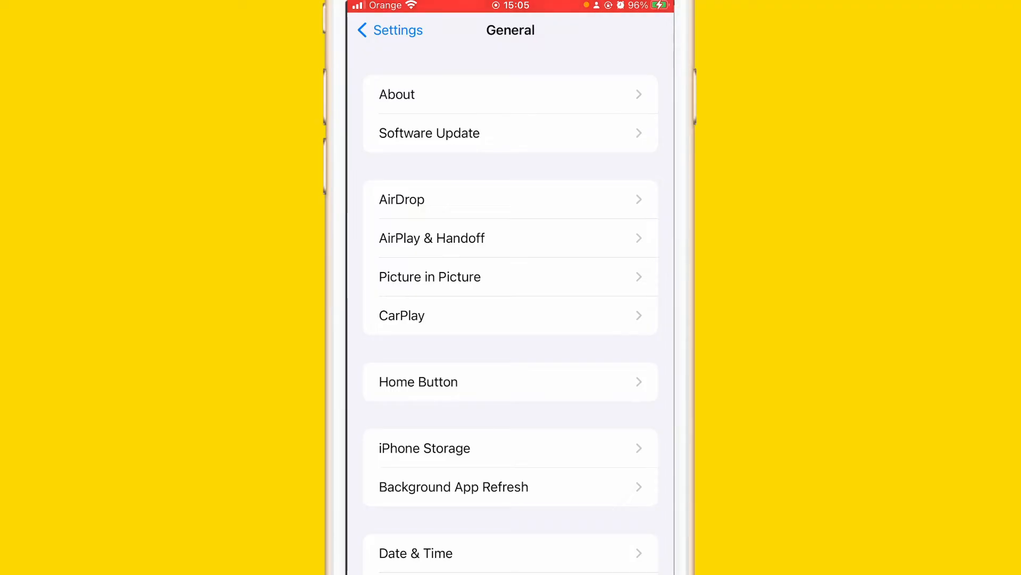
scroll("down", 3)
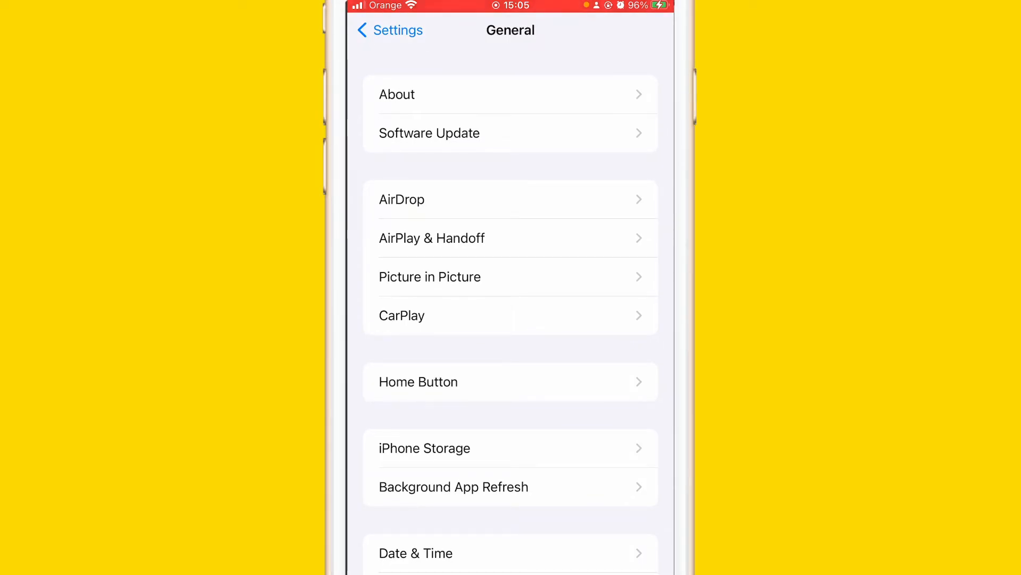
Return to the main Settings list and go into Accessibility's Touch settings.
left_click(389, 30)
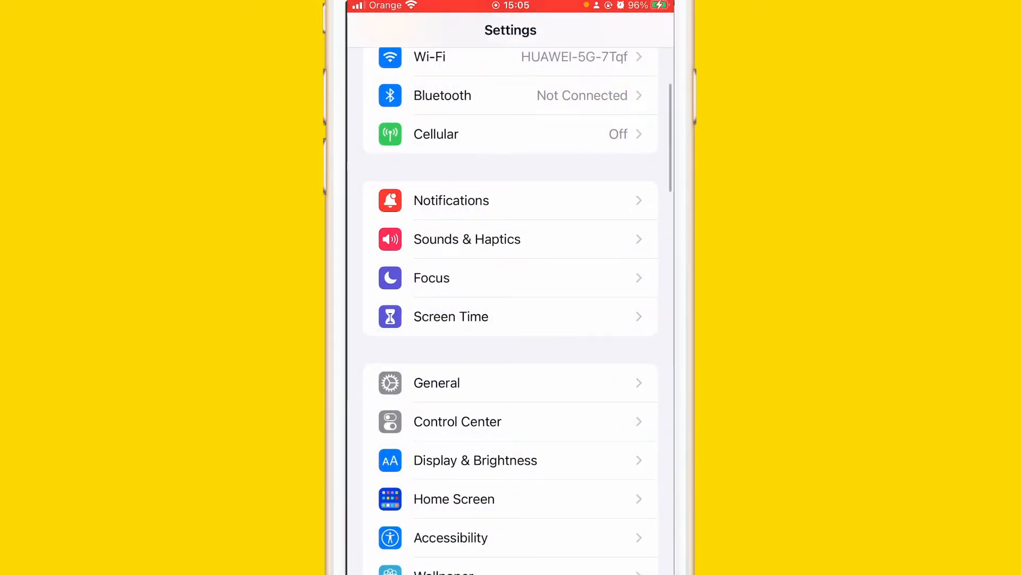
scroll("down", 3)
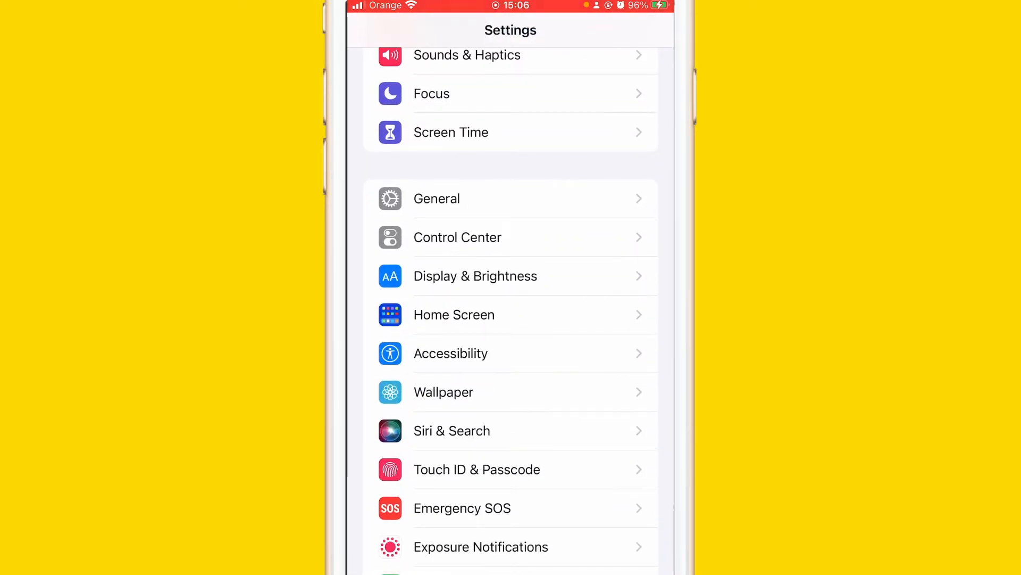
left_click(451, 353)
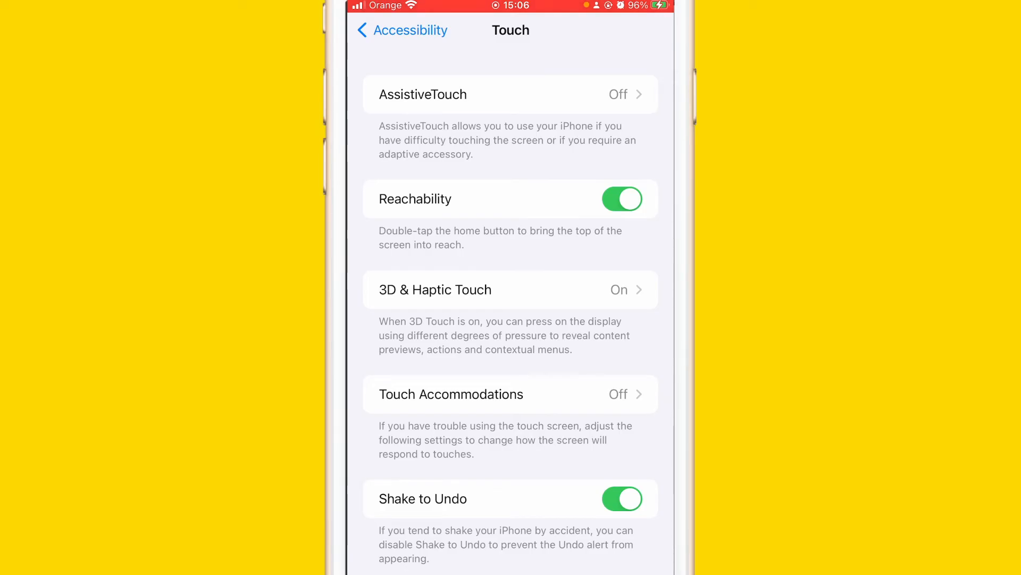
Switch AssistiveTouch on, confirm it shows On, and go back to the Accessibility list.
left_click(510, 93)
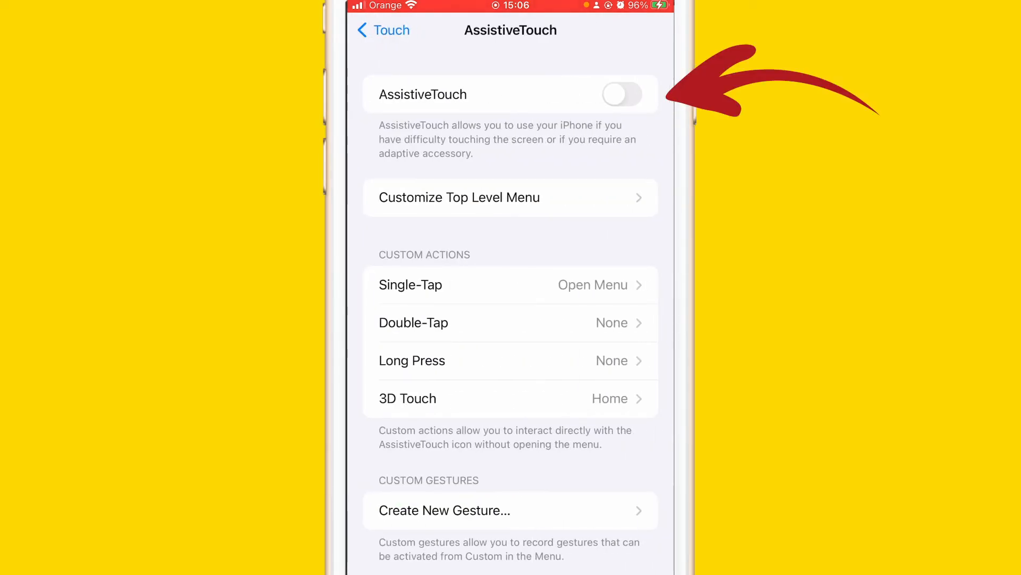
left_click(622, 94)
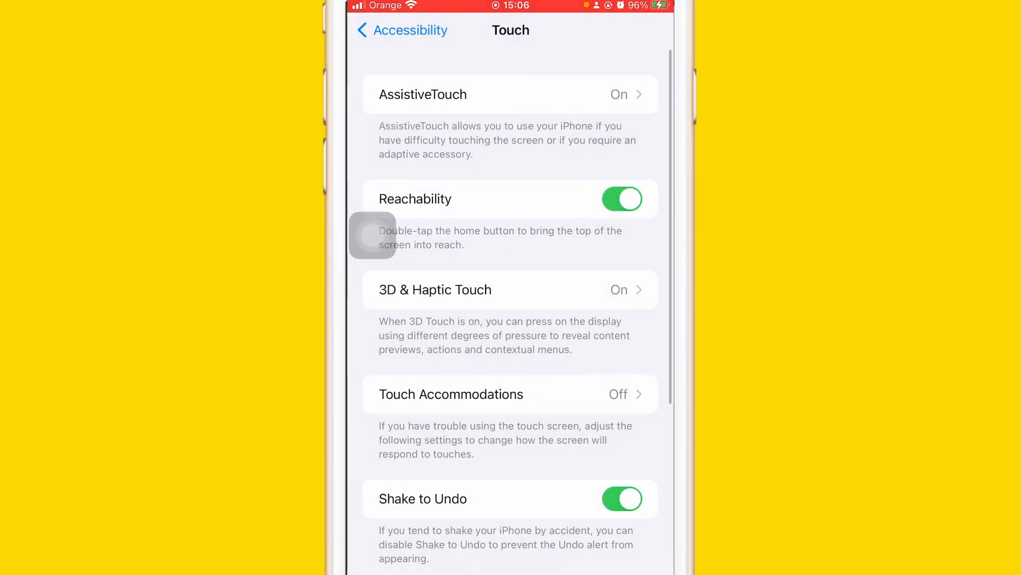
left_click(510, 93)
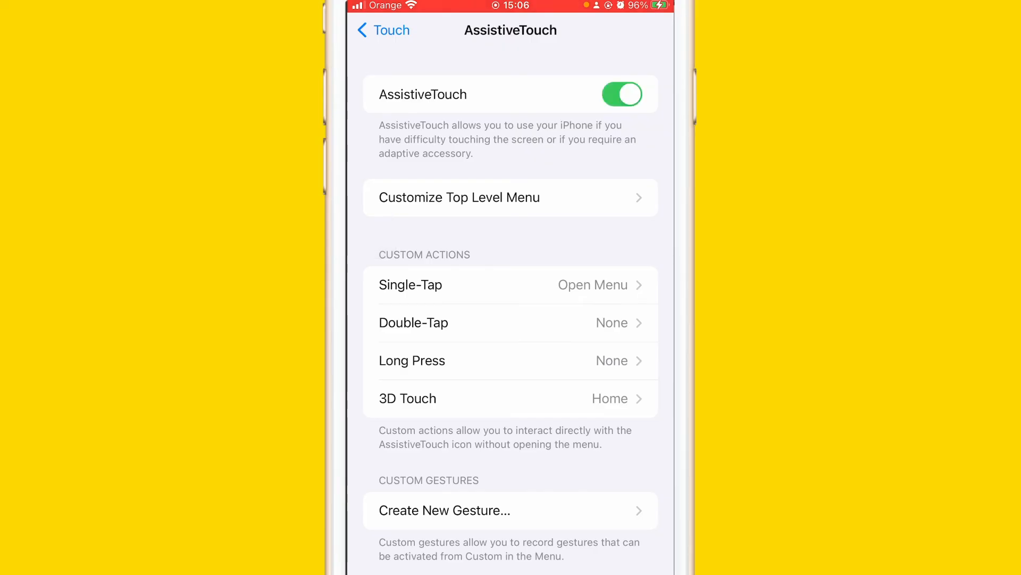
left_click(383, 30)
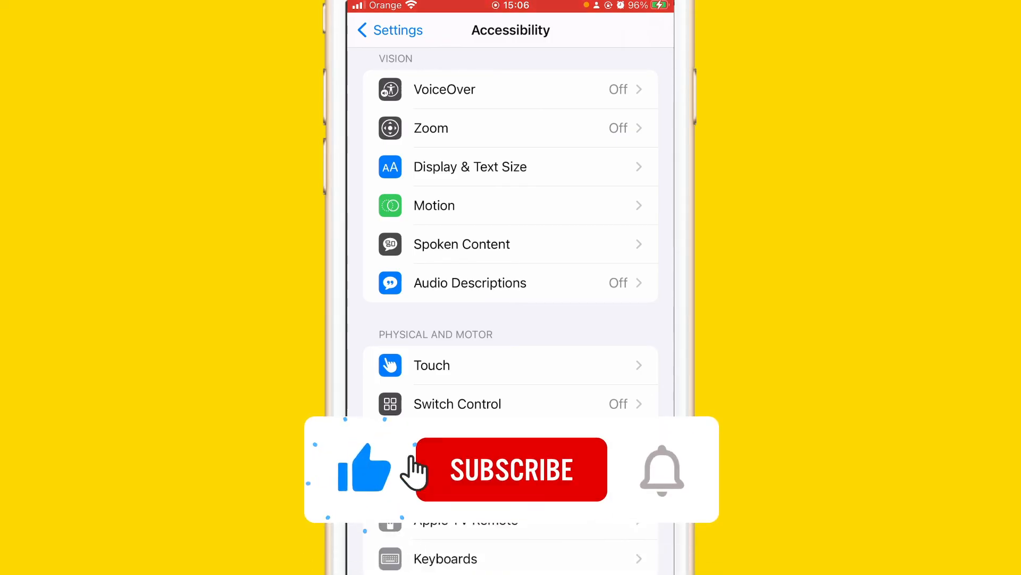
left_click(511, 468)
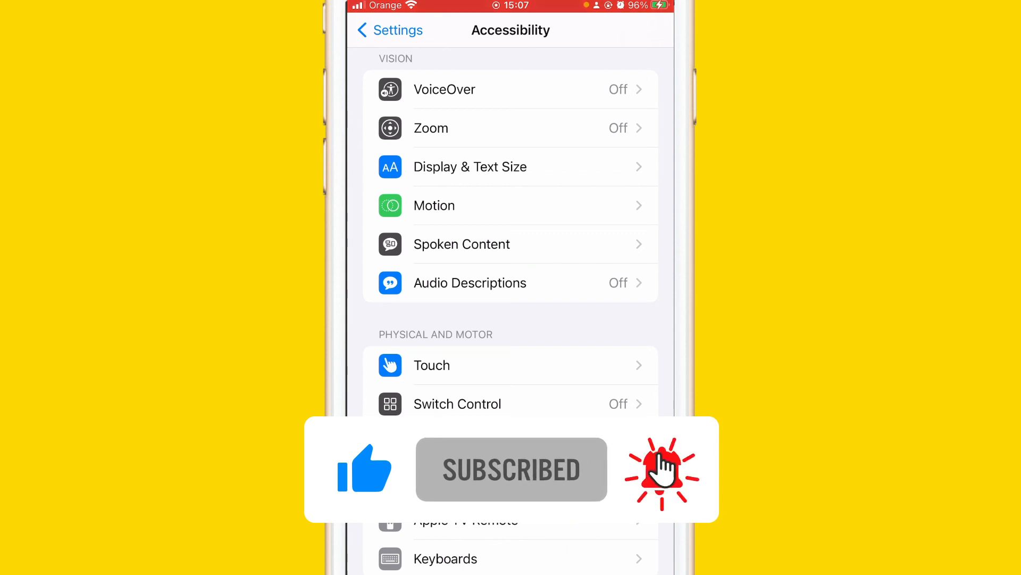